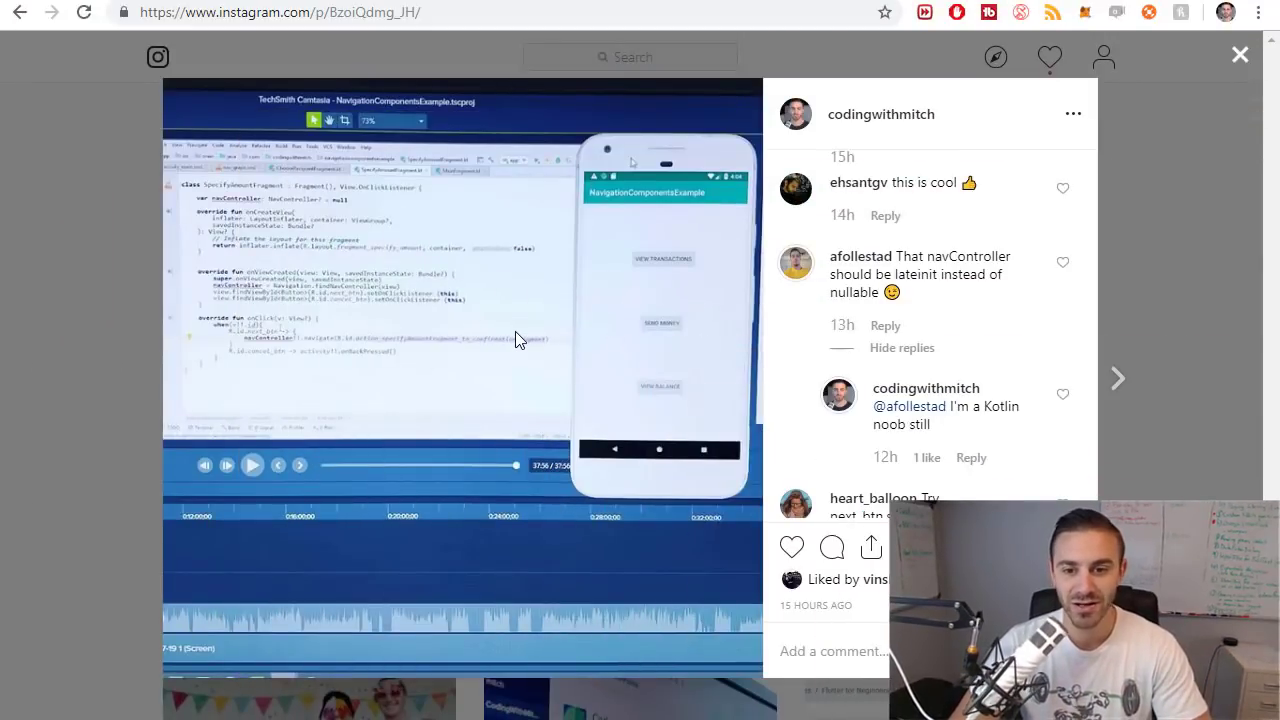
{"action": "mouse_move", "coordinate": [1021, 338]}
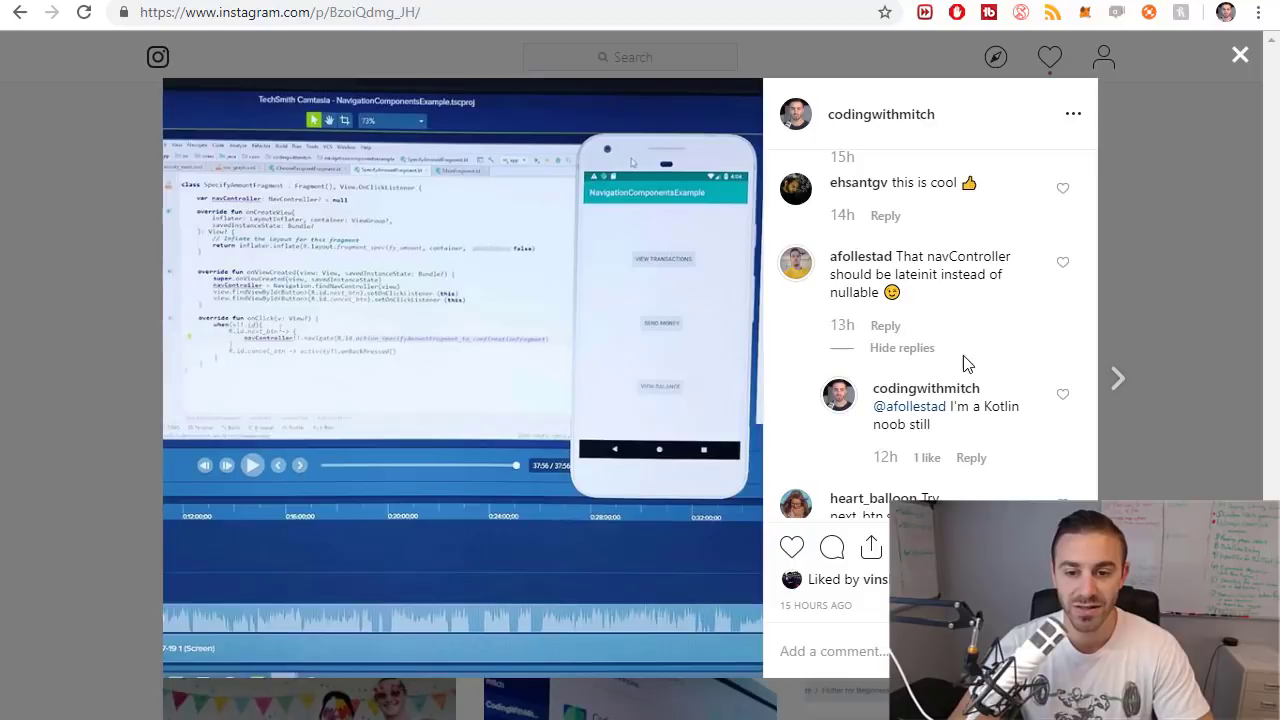
{"action": "mouse_move", "coordinate": [953, 295]}
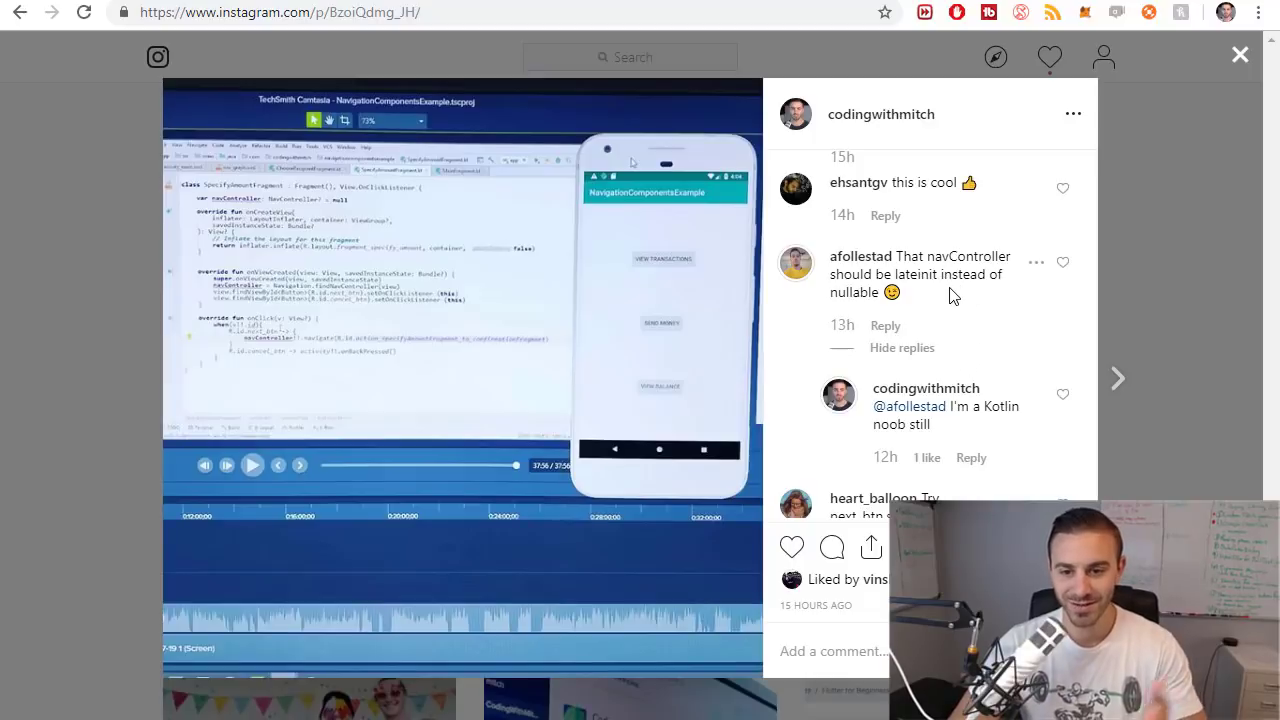
{"action": "mouse_move", "coordinate": [973, 303]}
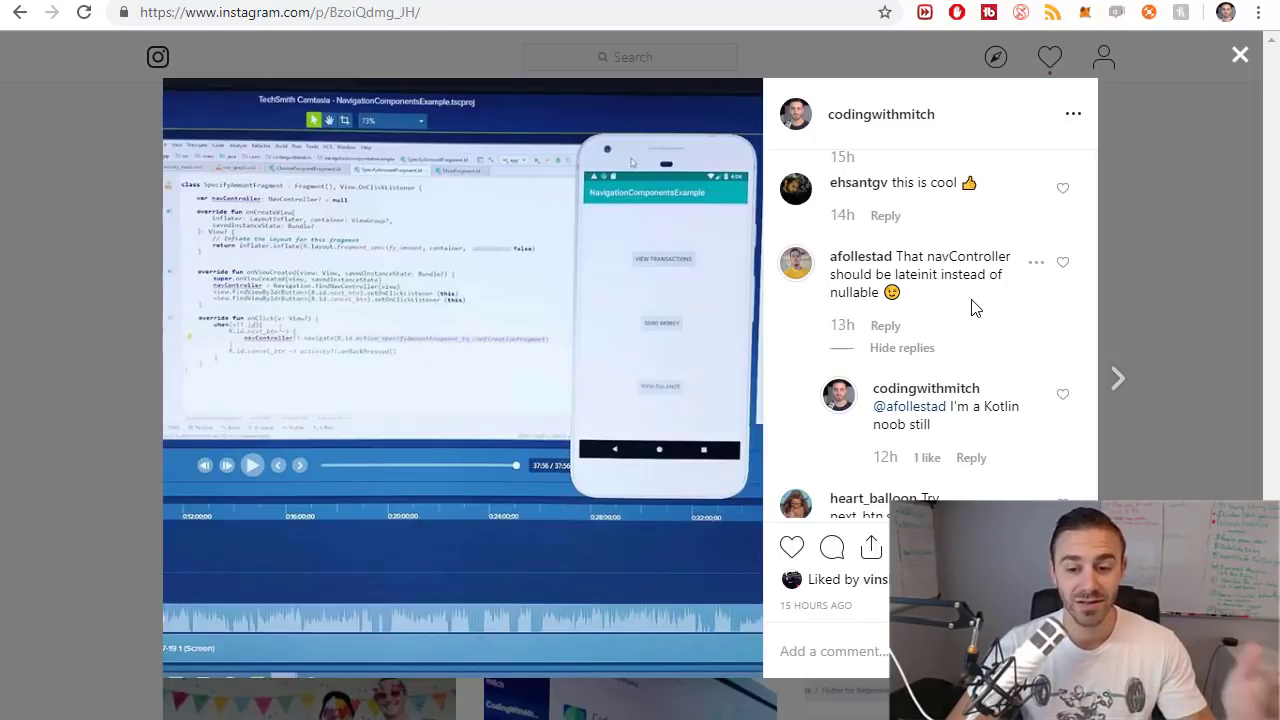
Scroll the comments down to heart_balloon's setOnClickListener suggestion and its replies
{"action": "scroll", "scroll_direction": "down", "scroll_amount": 3}
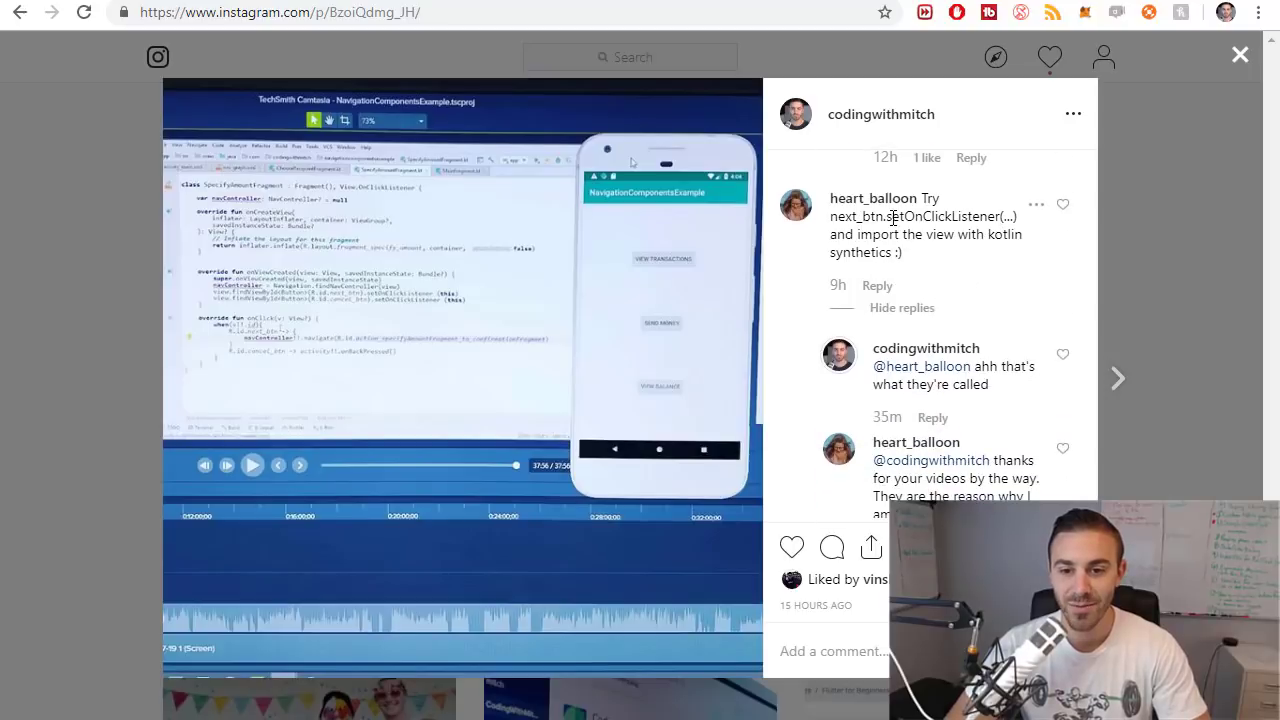
{"action": "mouse_move", "coordinate": [864, 231]}
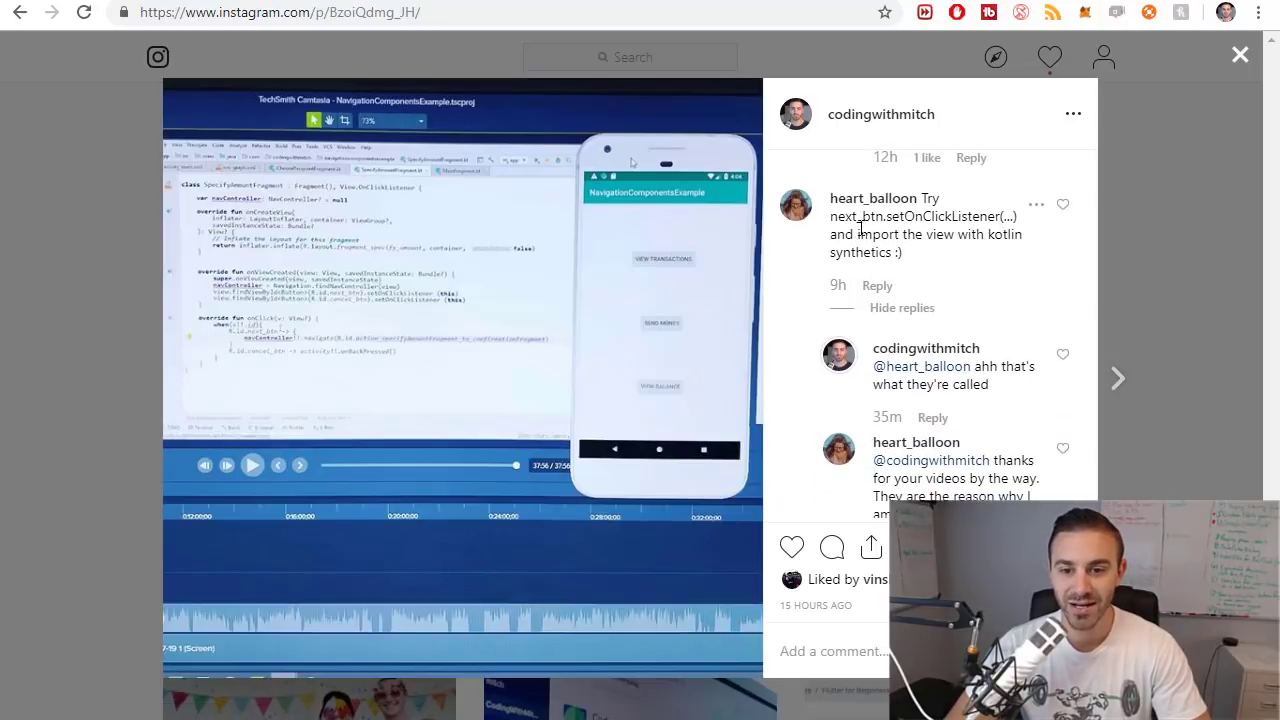
{"action": "mouse_move", "coordinate": [980, 255]}
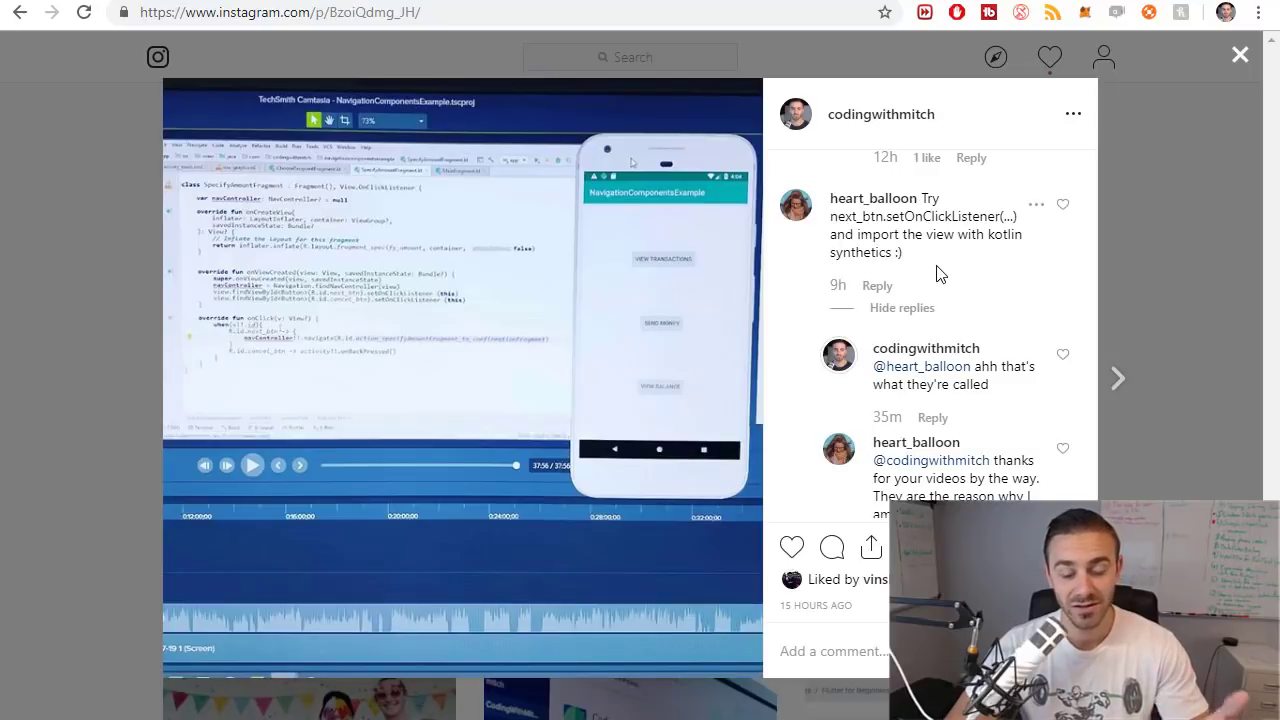
{"action": "mouse_move", "coordinate": [948, 296]}
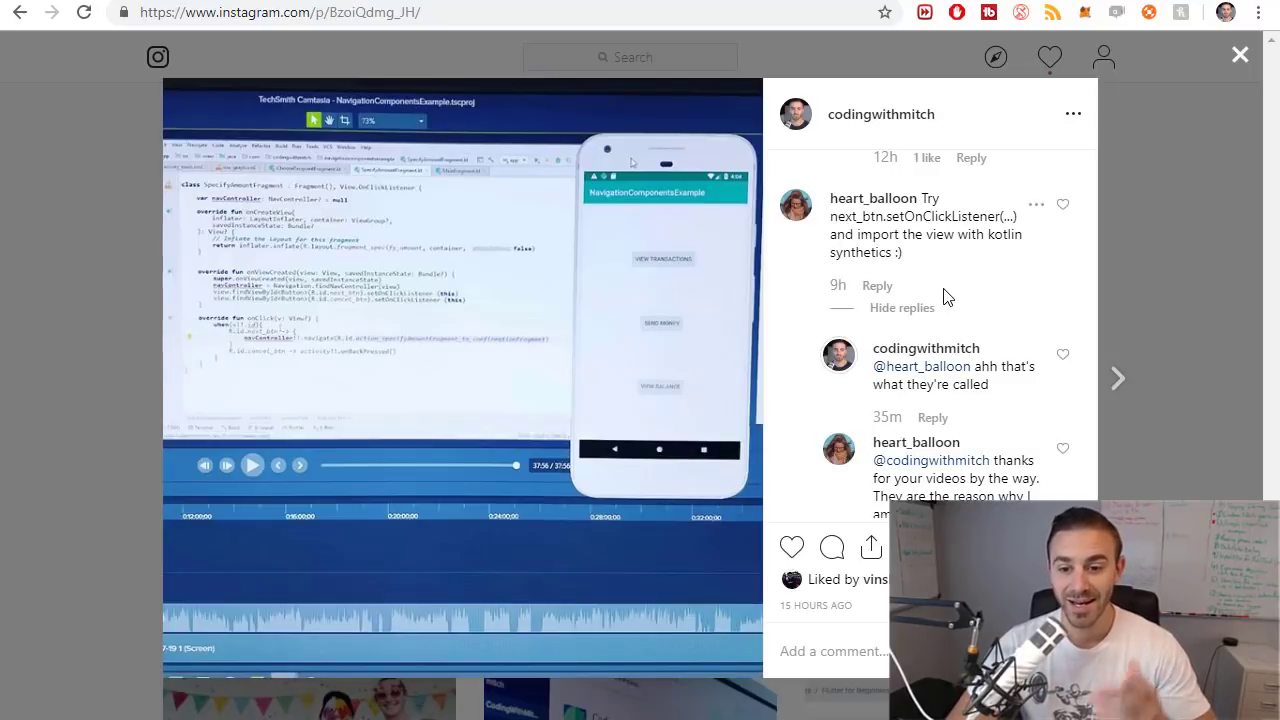
{"action": "scroll", "scroll_direction": "down", "scroll_amount": 3}
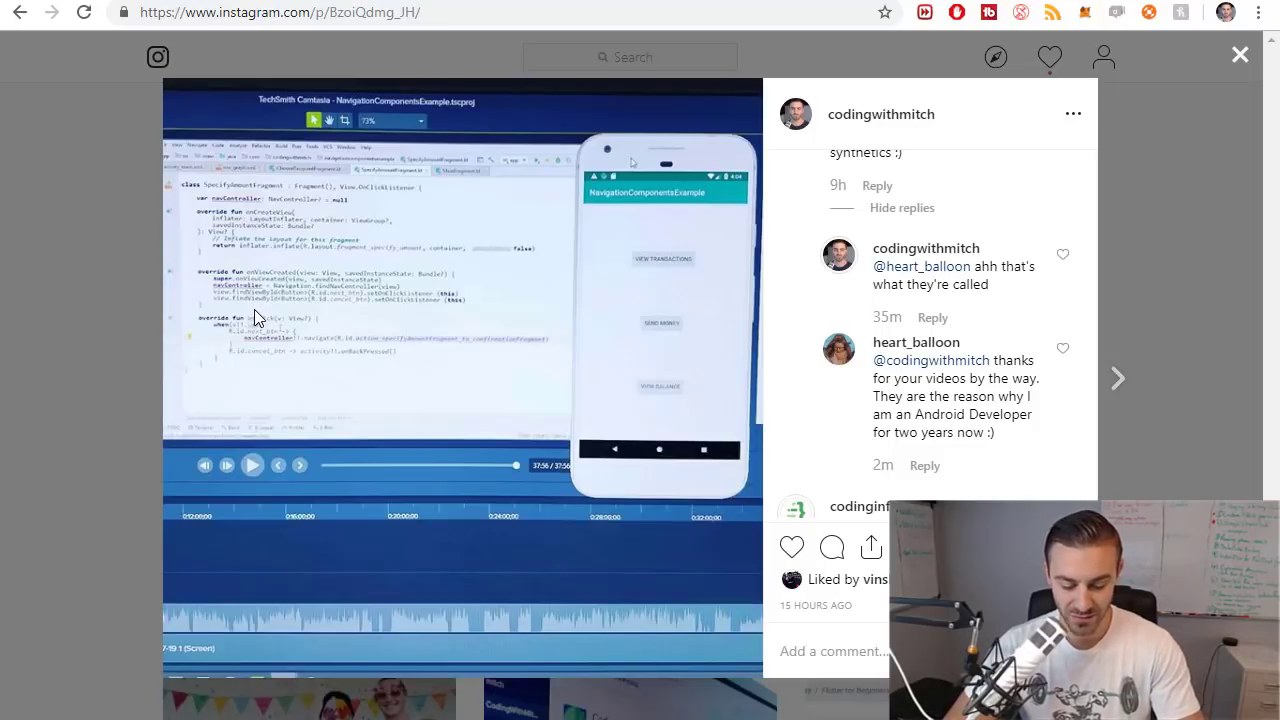
Zoom the browser in so SpecifyAmountFragment's setOnClickListener code is readable
{"action": "key", "text": "ctrl++"}
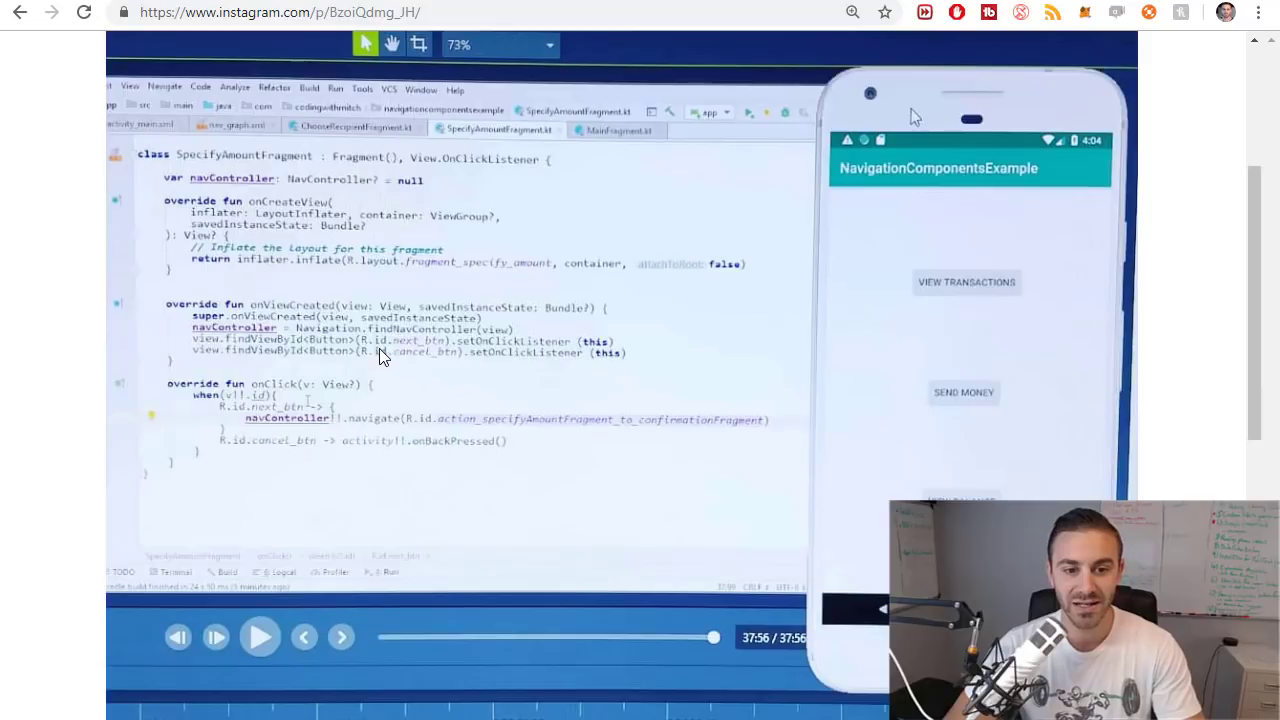
{"action": "mouse_move", "coordinate": [427, 362]}
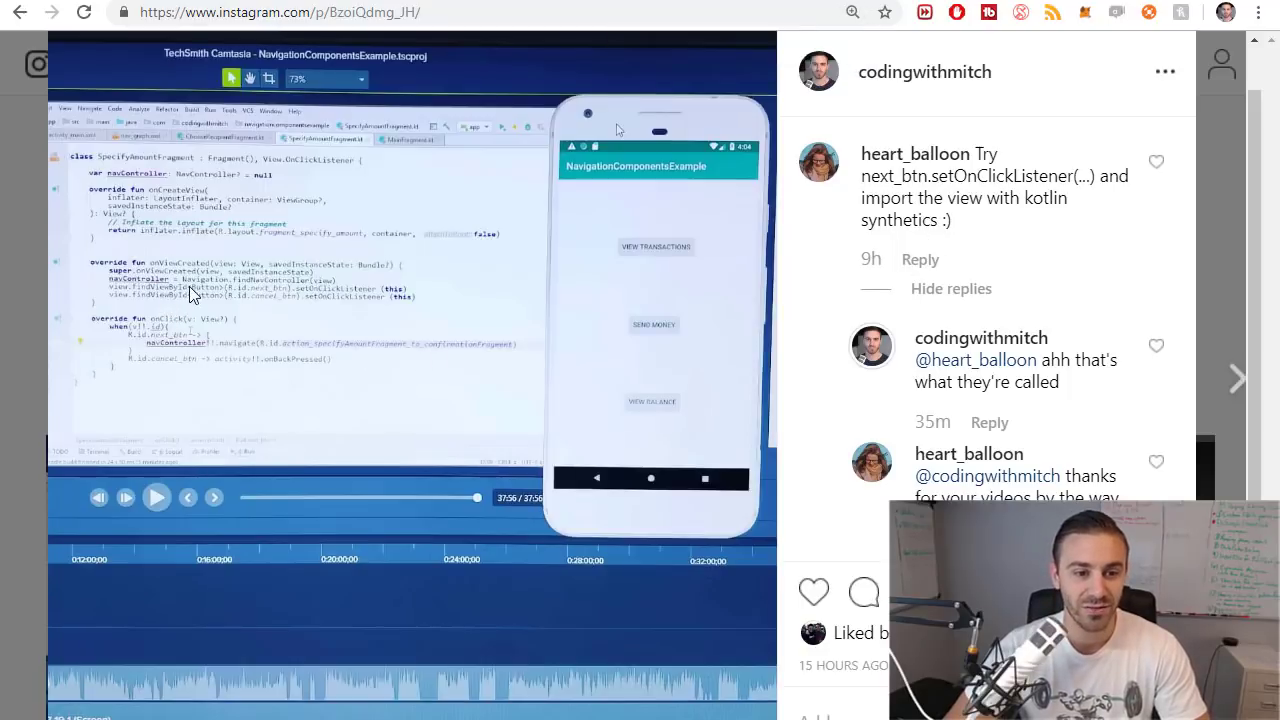
{"action": "mouse_move", "coordinate": [272, 302]}
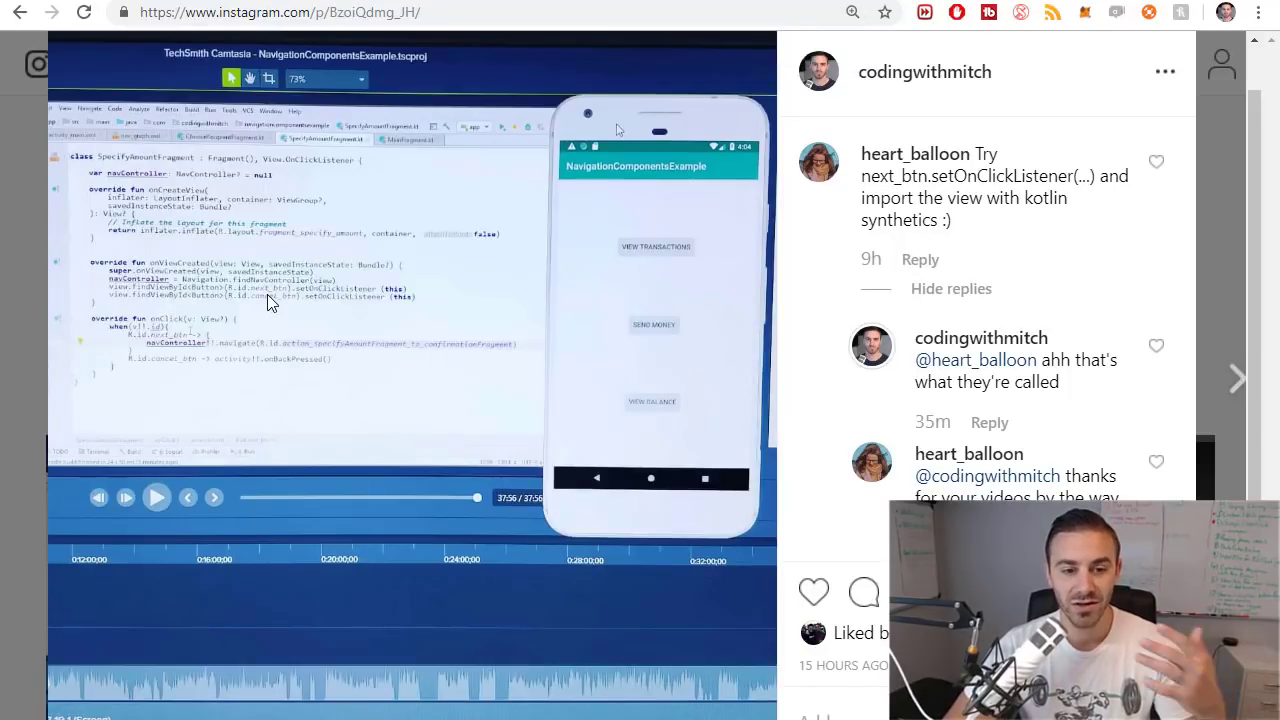